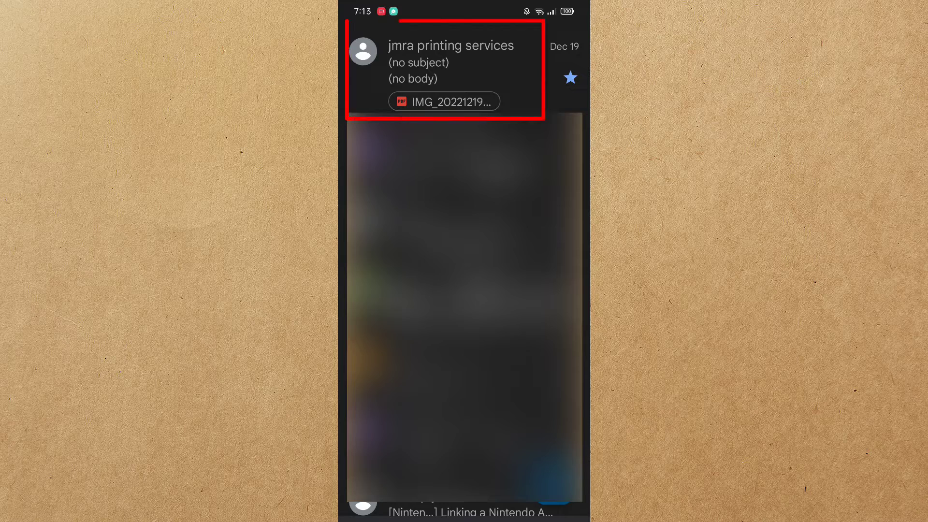
Open the jmra printing services email and download its PDF attachment
{"action": "left_click", "coordinate": [444, 62]}
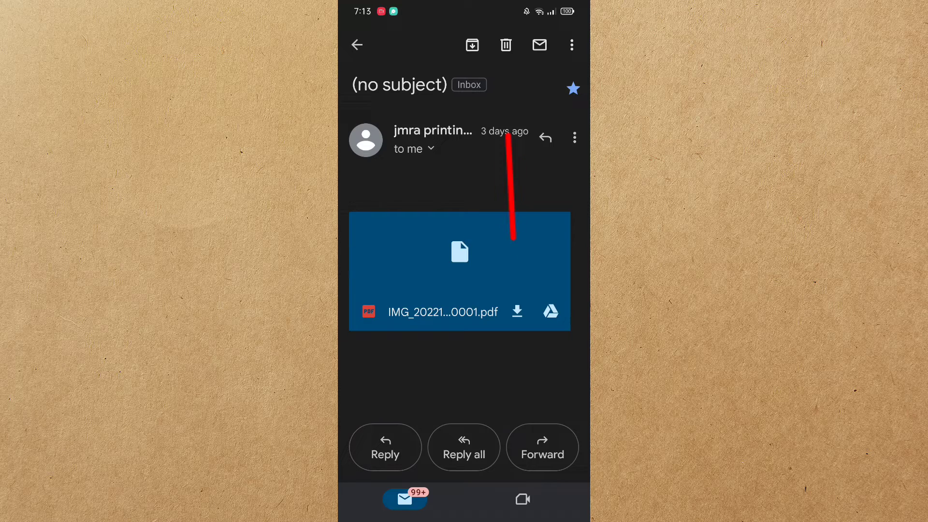
{"action": "left_click", "coordinate": [516, 311]}
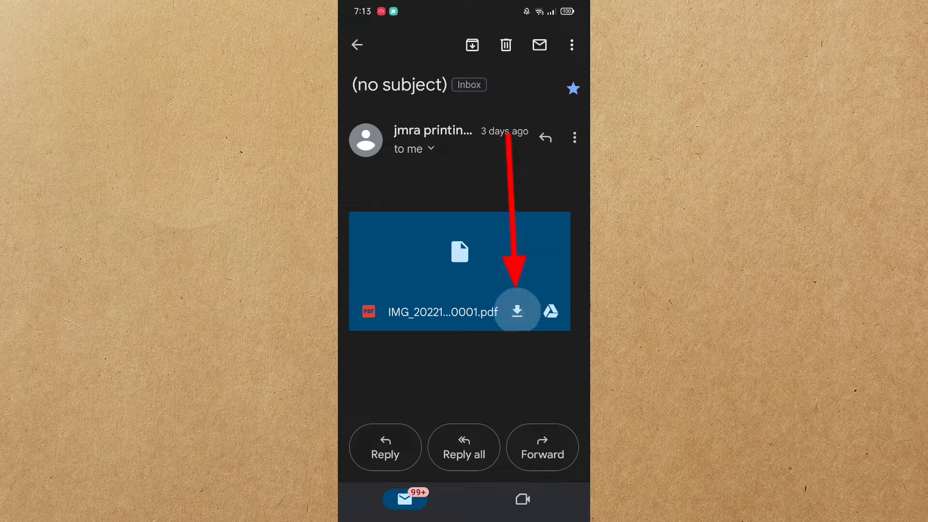
{"action": "left_click", "coordinate": [516, 311]}
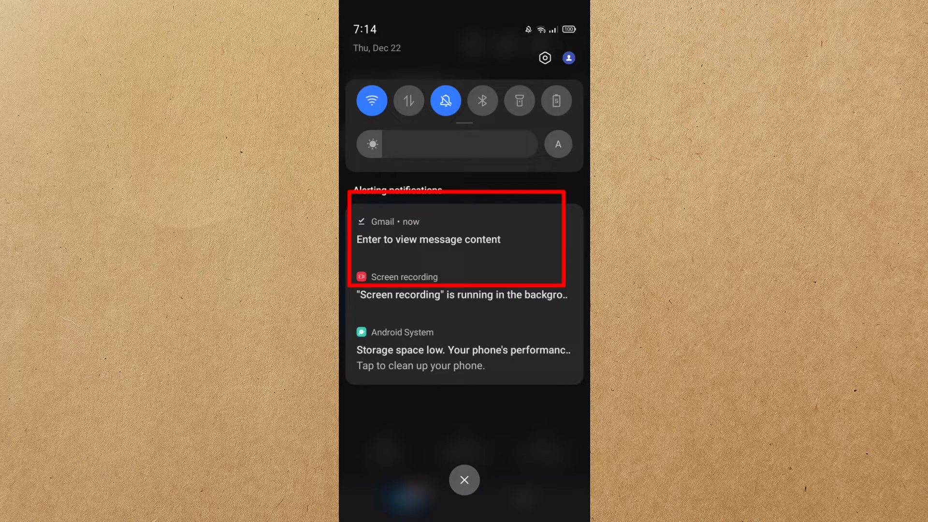
Open the Gmail download notification from the notification shade
{"action": "left_click", "coordinate": [455, 239]}
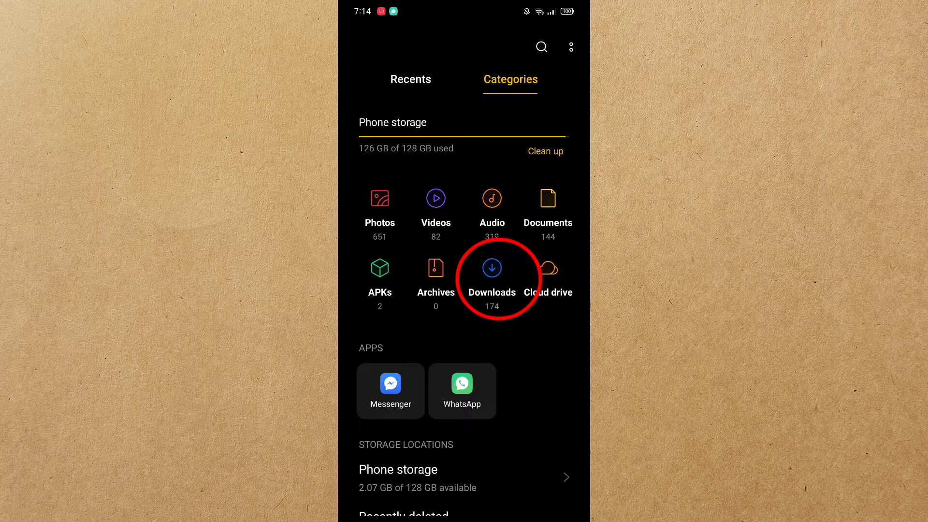
Open the Downloads category and select IMG_20221219_0001.pdf at the top
{"action": "left_click", "coordinate": [491, 275]}
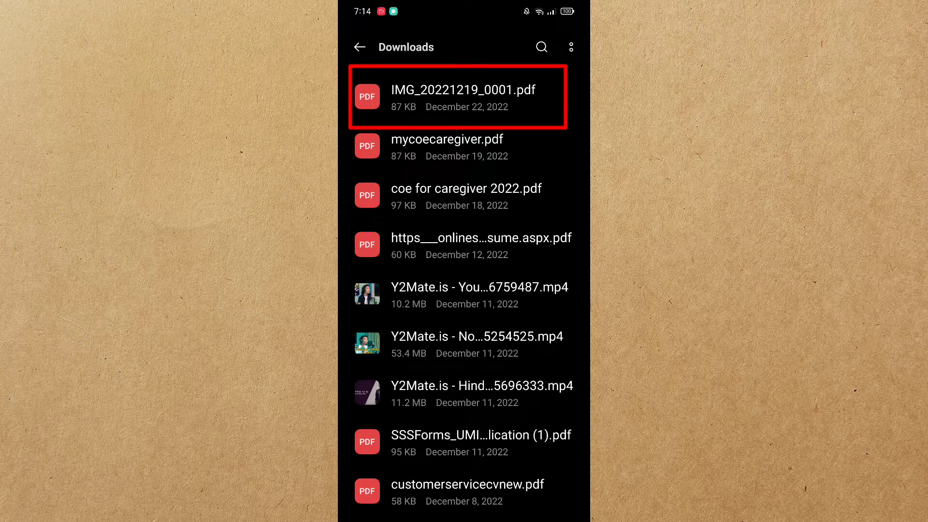
{"action": "left_click", "coordinate": [463, 90]}
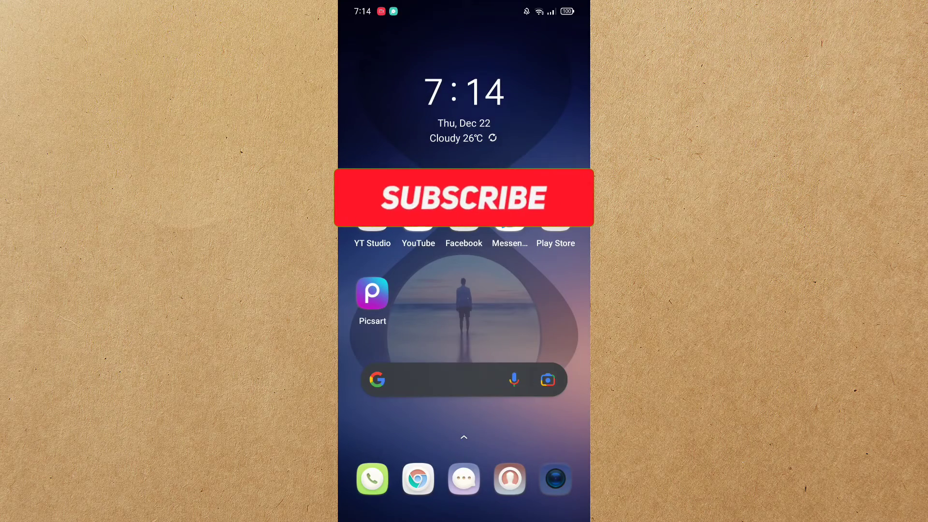
{"action": "left_click", "coordinate": [464, 197]}
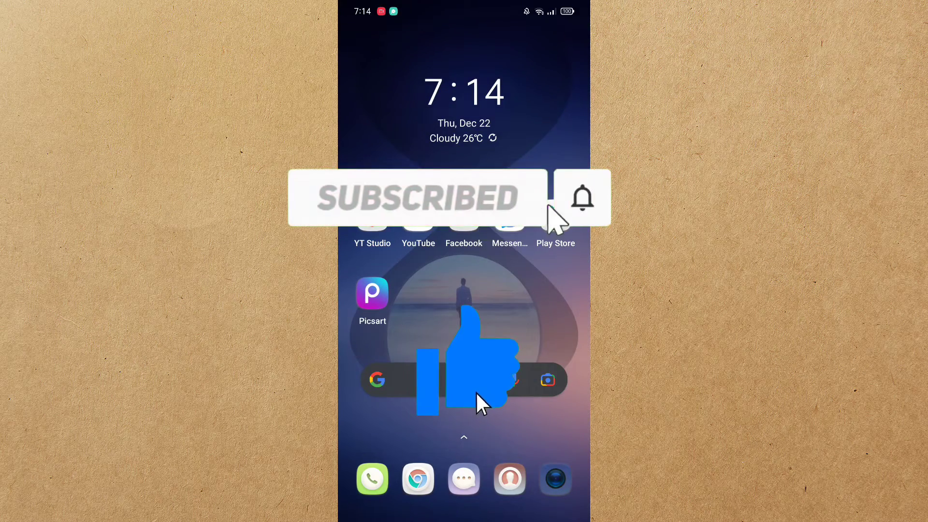